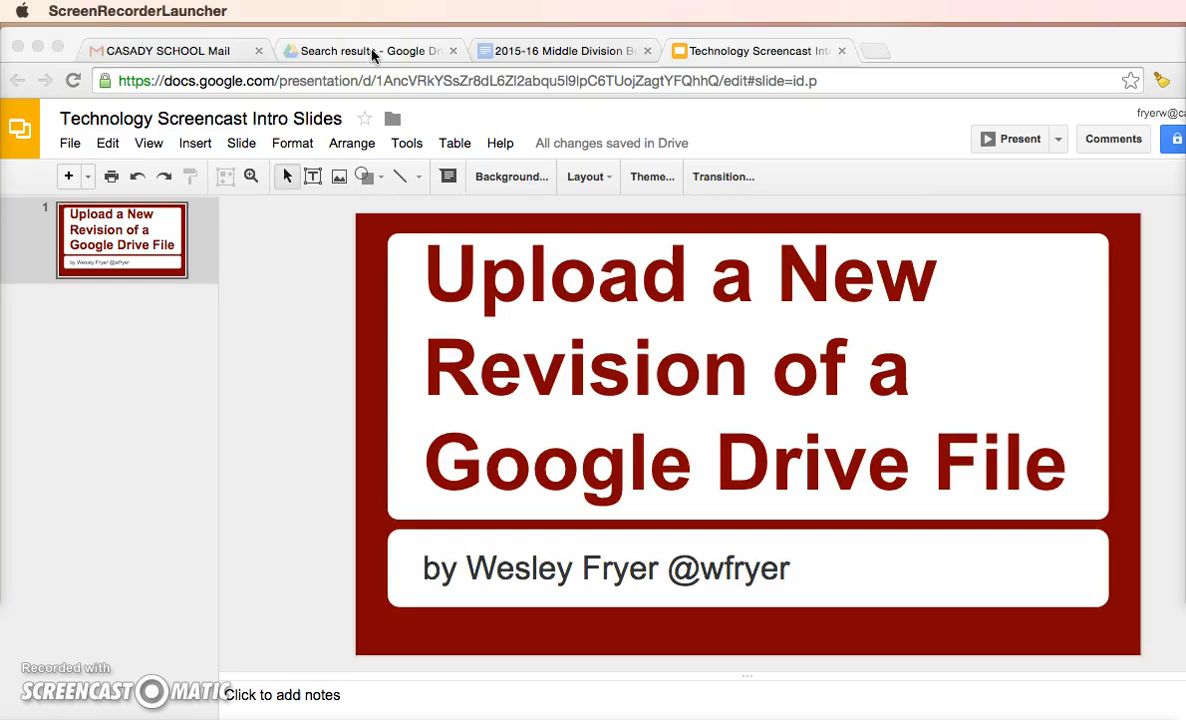
- Show the Drive search results for 'bell' listing the 2015-16 time schedule (bell time).doc file
{"action": "left_click", "coordinate": [368, 50]}
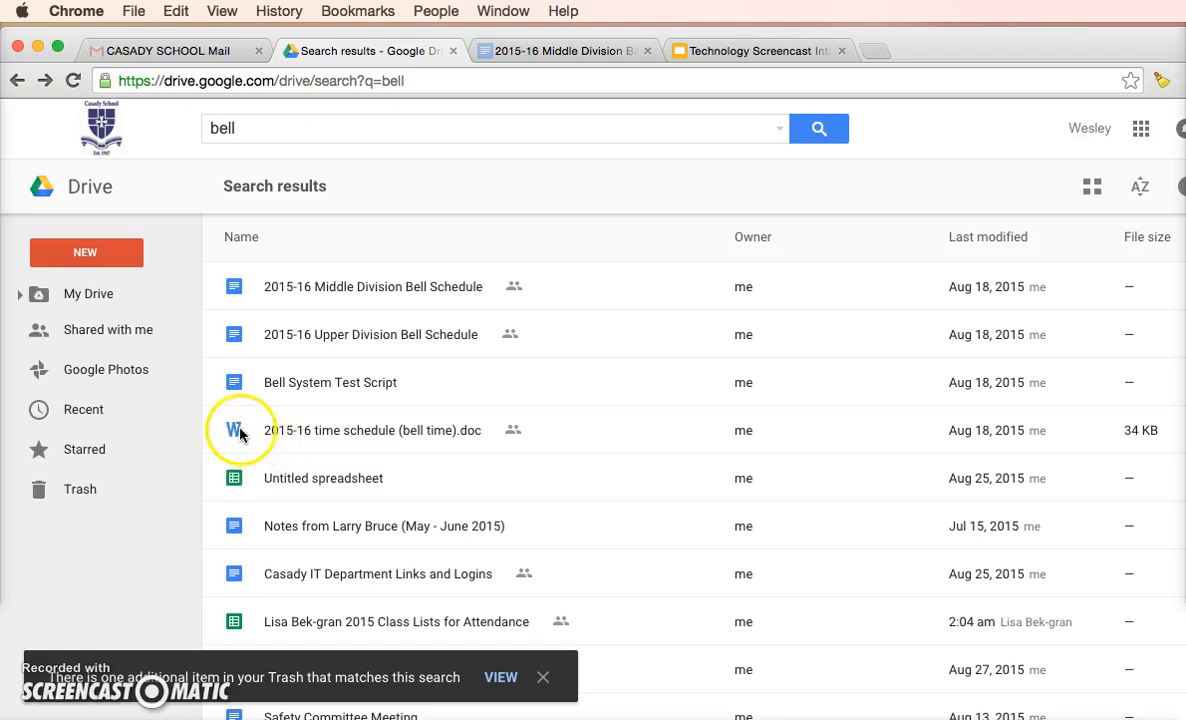
{"action": "mouse_move", "coordinate": [256, 408]}
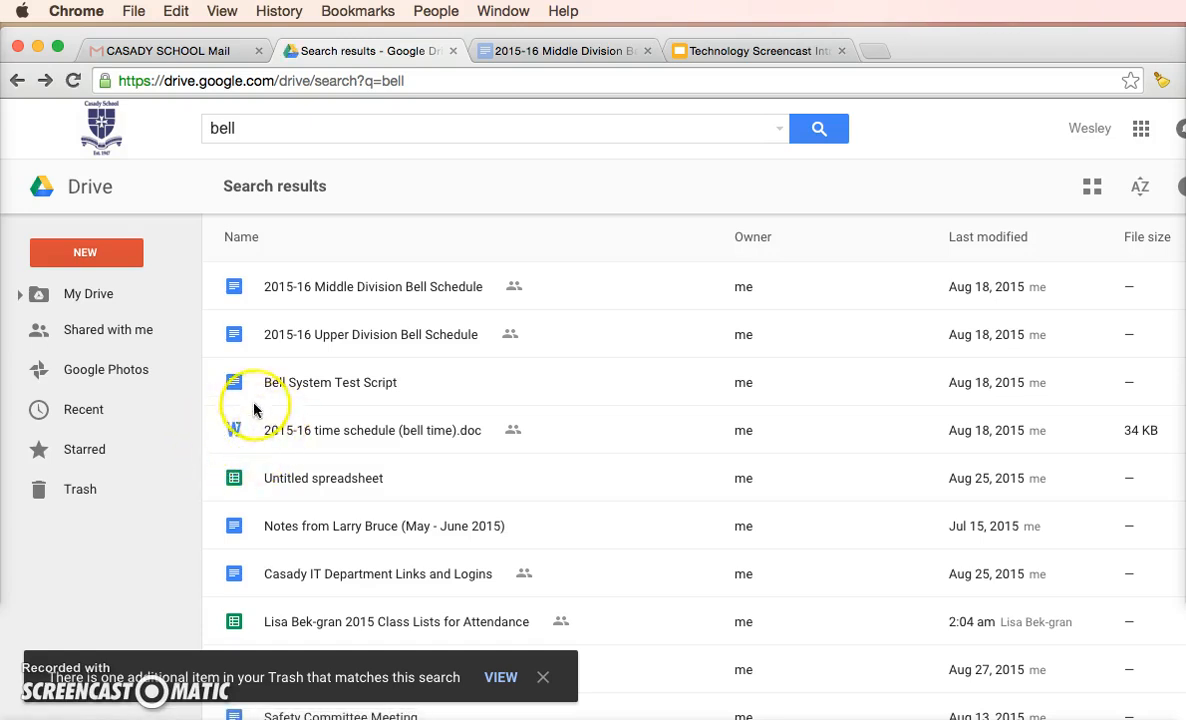
{"action": "mouse_move", "coordinate": [242, 442]}
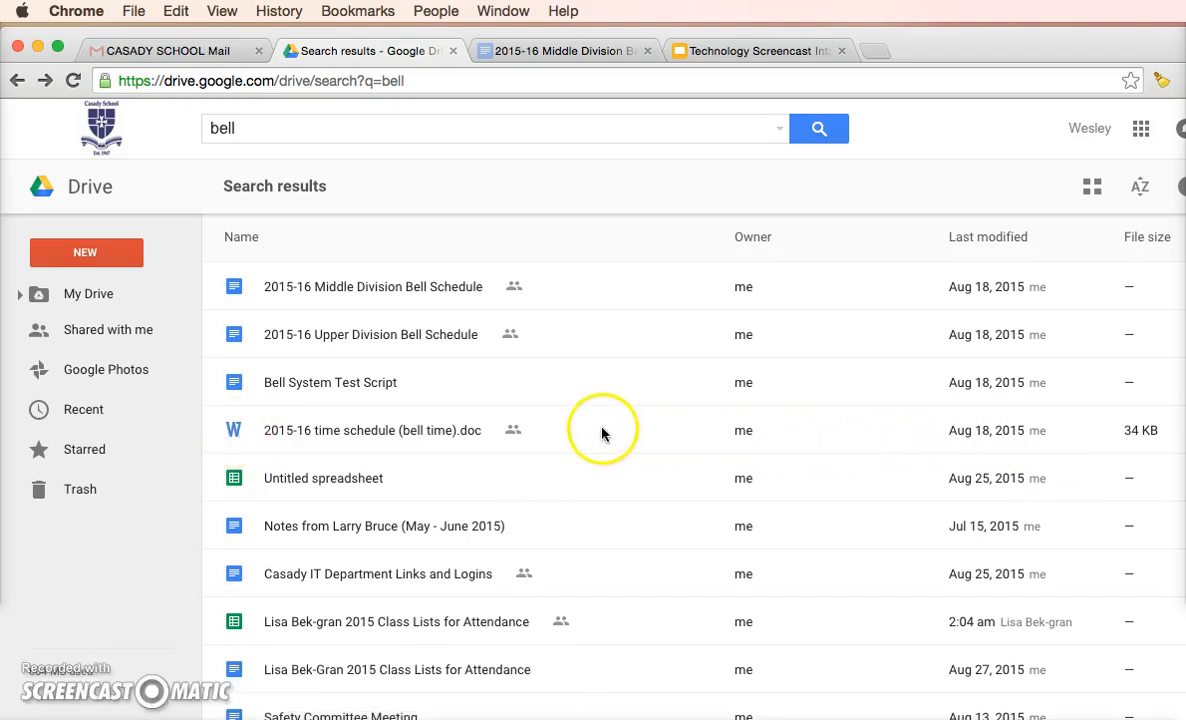
{"action": "mouse_move", "coordinate": [968, 430]}
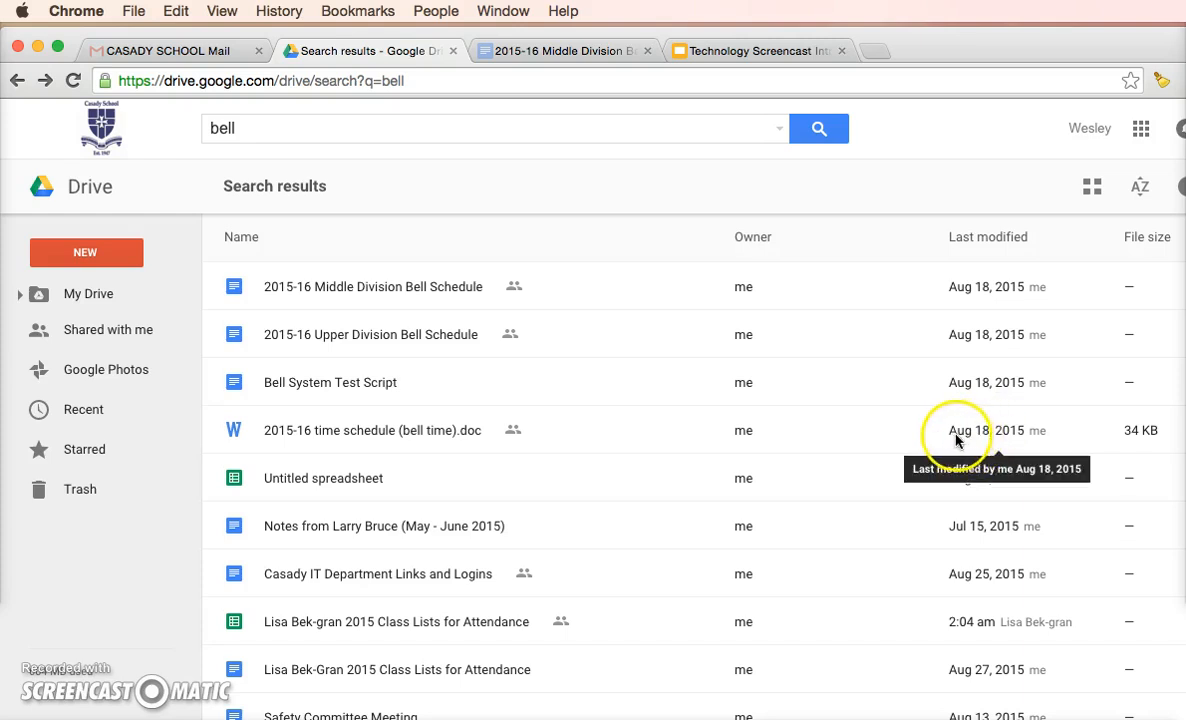
{"action": "mouse_move", "coordinate": [390, 430]}
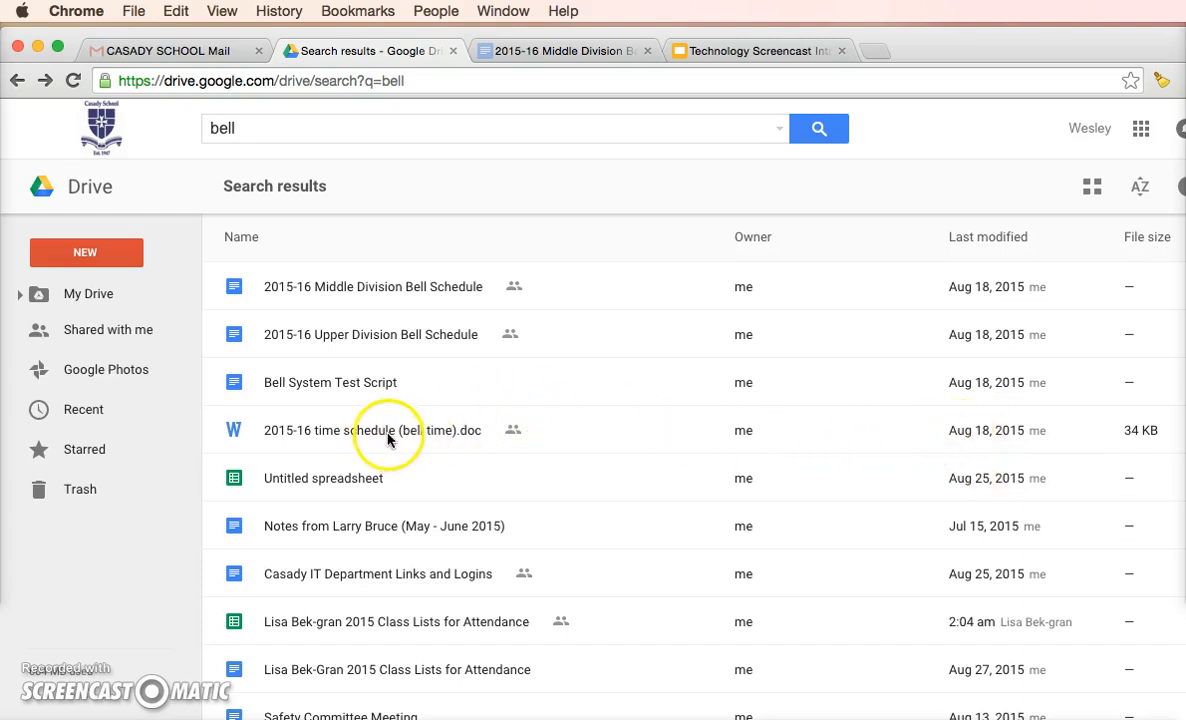
{"action": "mouse_move", "coordinate": [320, 436]}
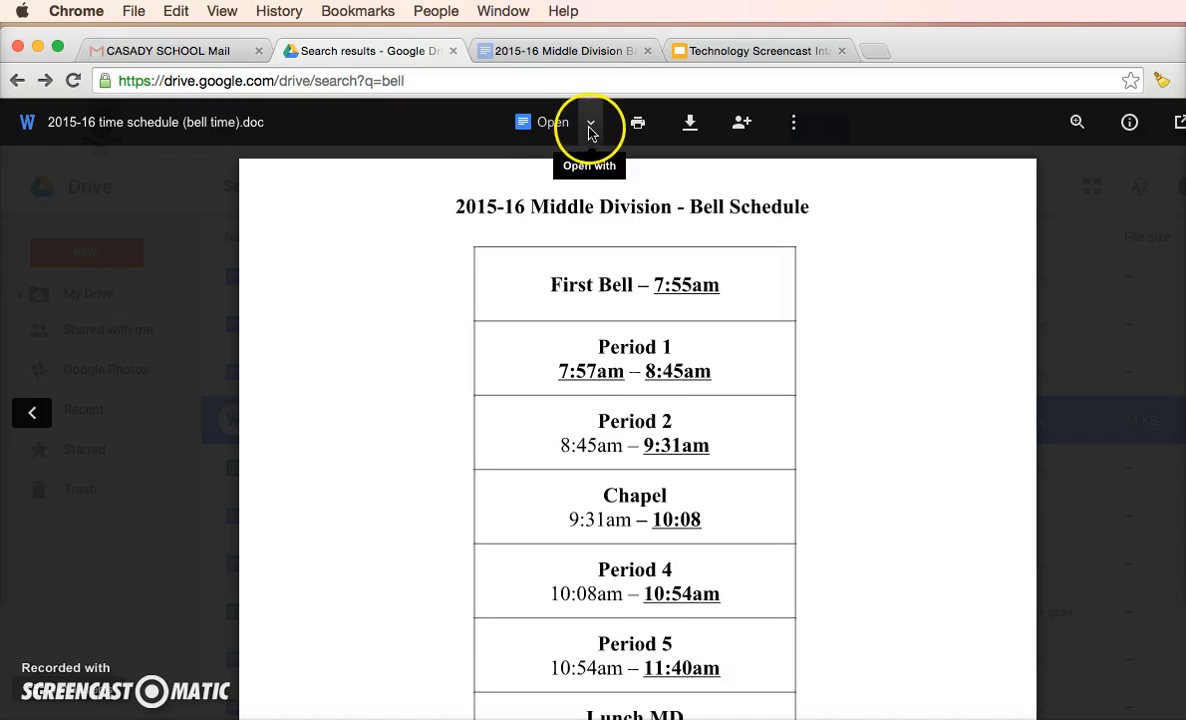
{"action": "left_click", "coordinate": [590, 122]}
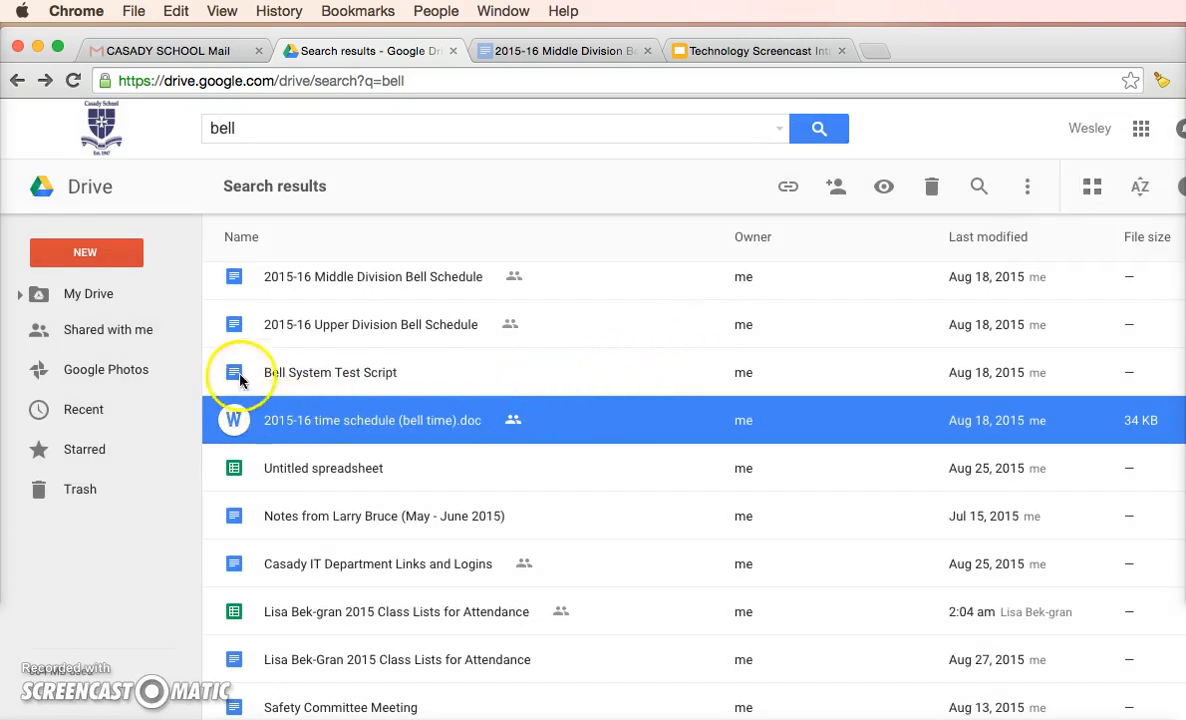
- Preview the 2015-16 Middle Division Bell Schedule after selecting the Bell System Test Script
{"action": "left_click", "coordinate": [330, 372]}
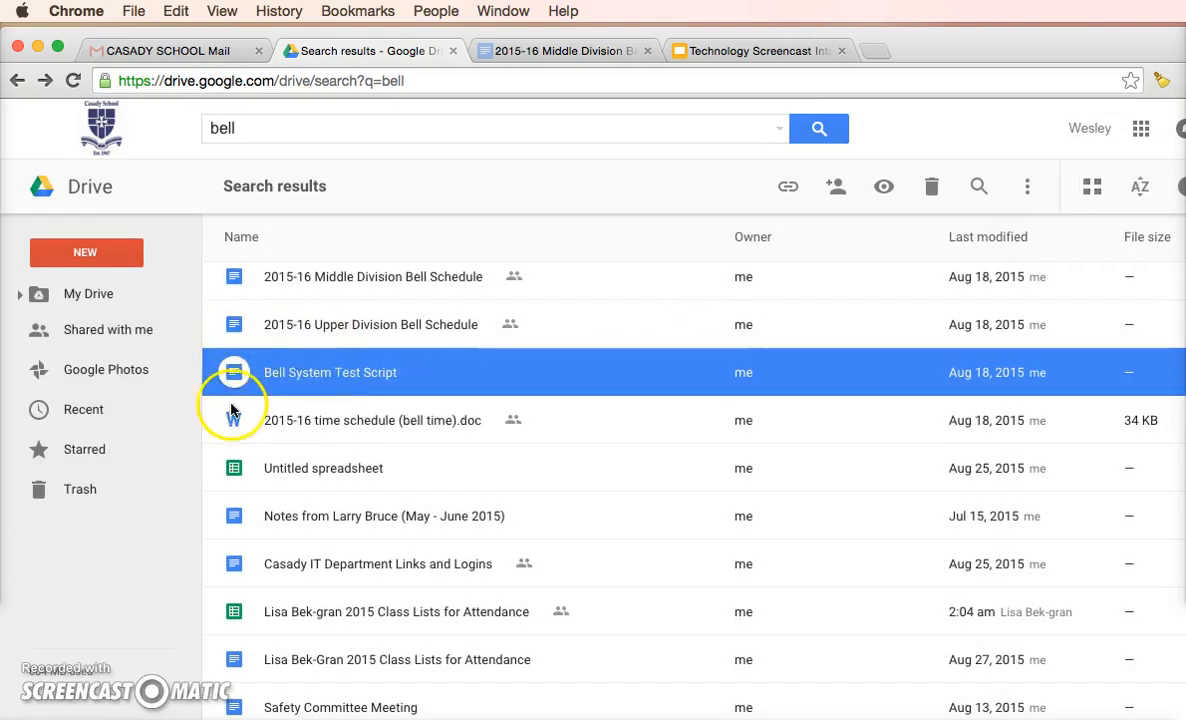
{"action": "left_click", "coordinate": [370, 324]}
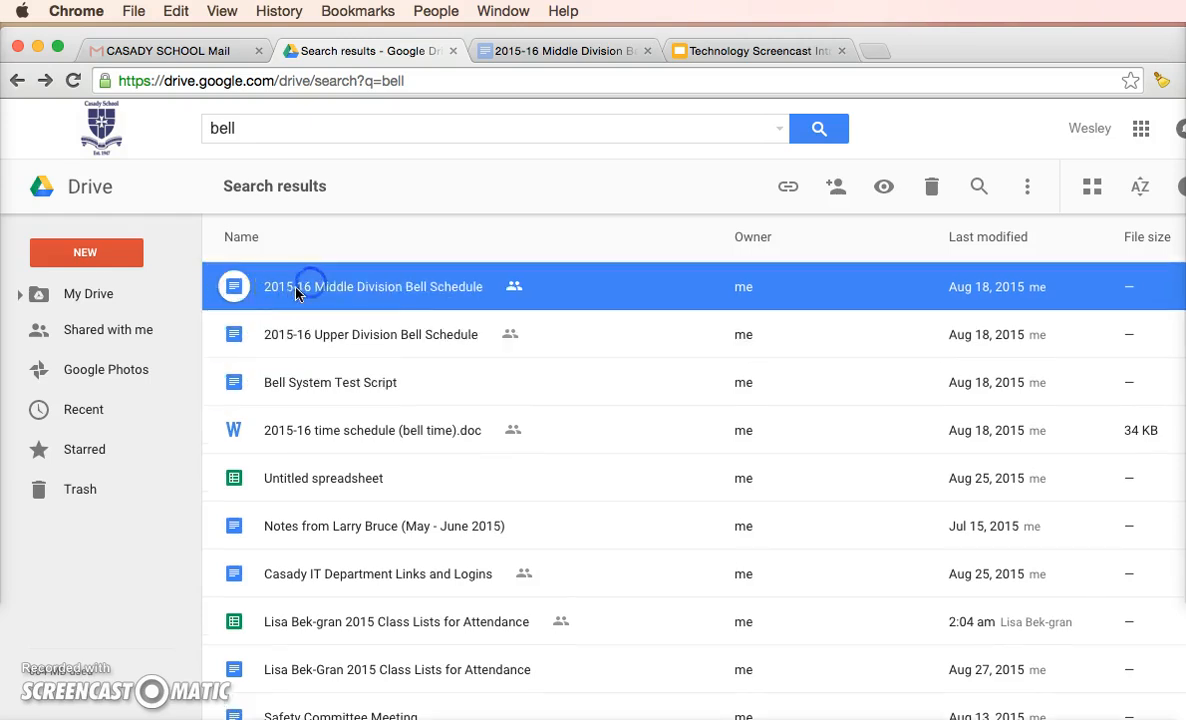
{"action": "double_click", "coordinate": [372, 286]}
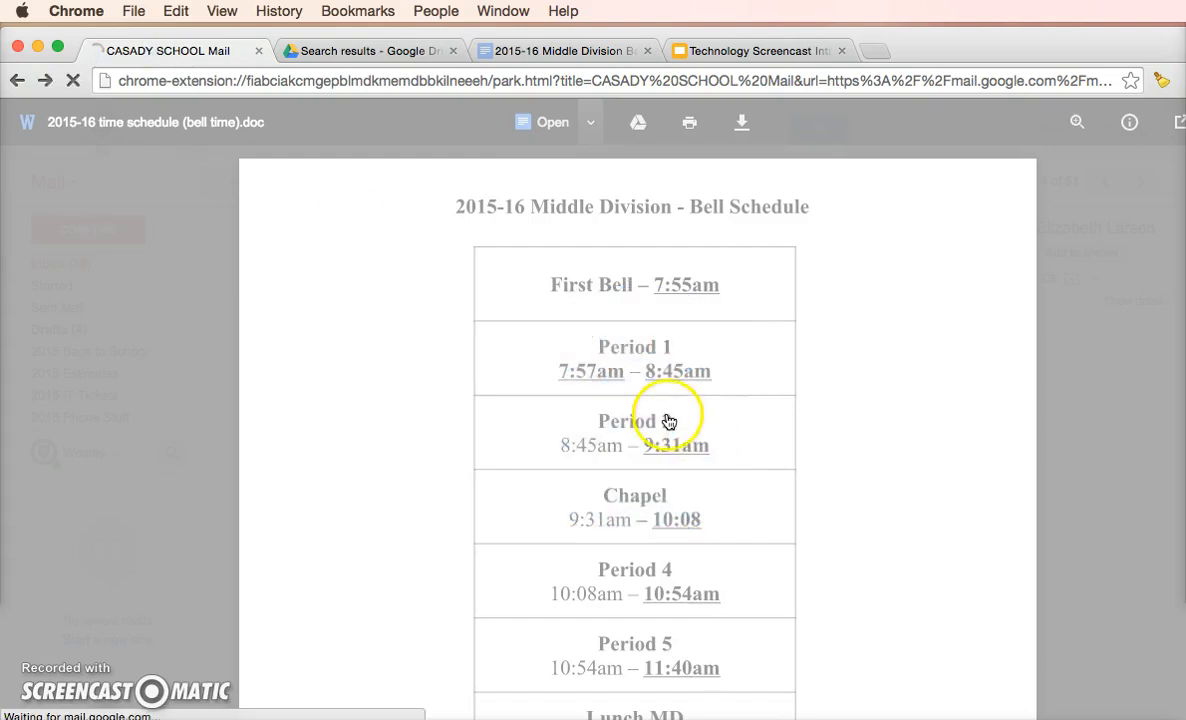
- Review the Fwd: Schedule email and its bell-time .doc attachment, then return to Drive results
{"action": "left_click", "coordinate": [164, 50]}
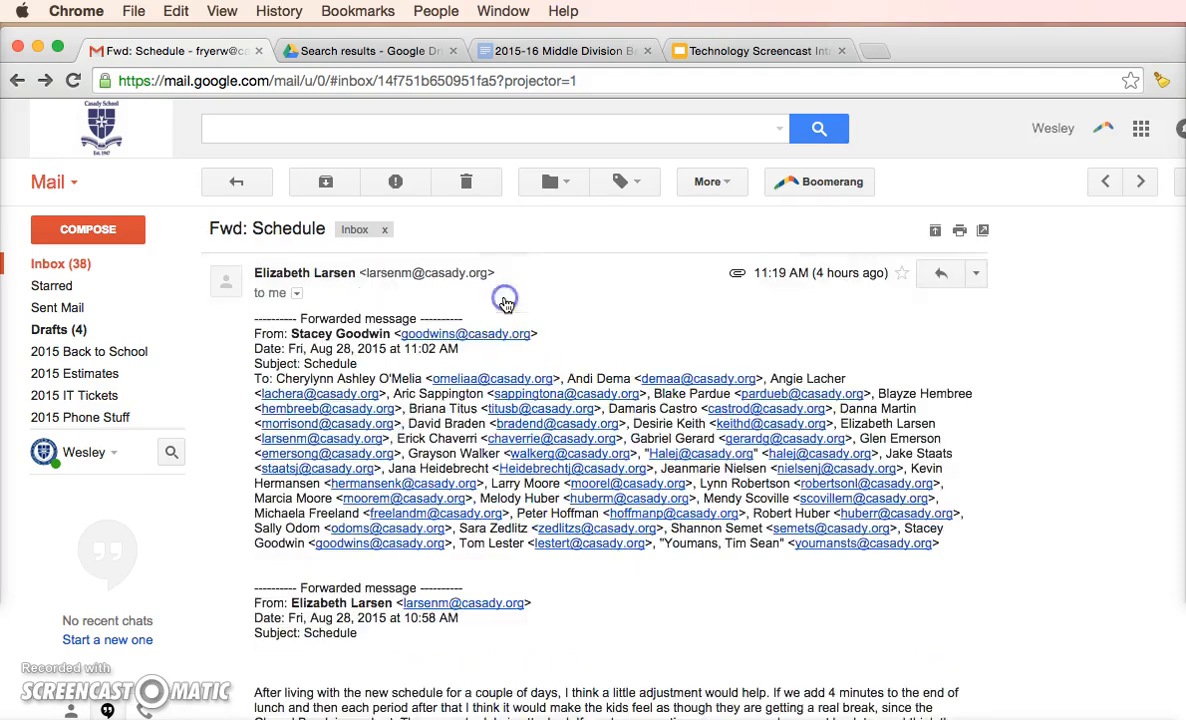
{"action": "scroll", "scroll_direction": "down", "scroll_amount": 3}
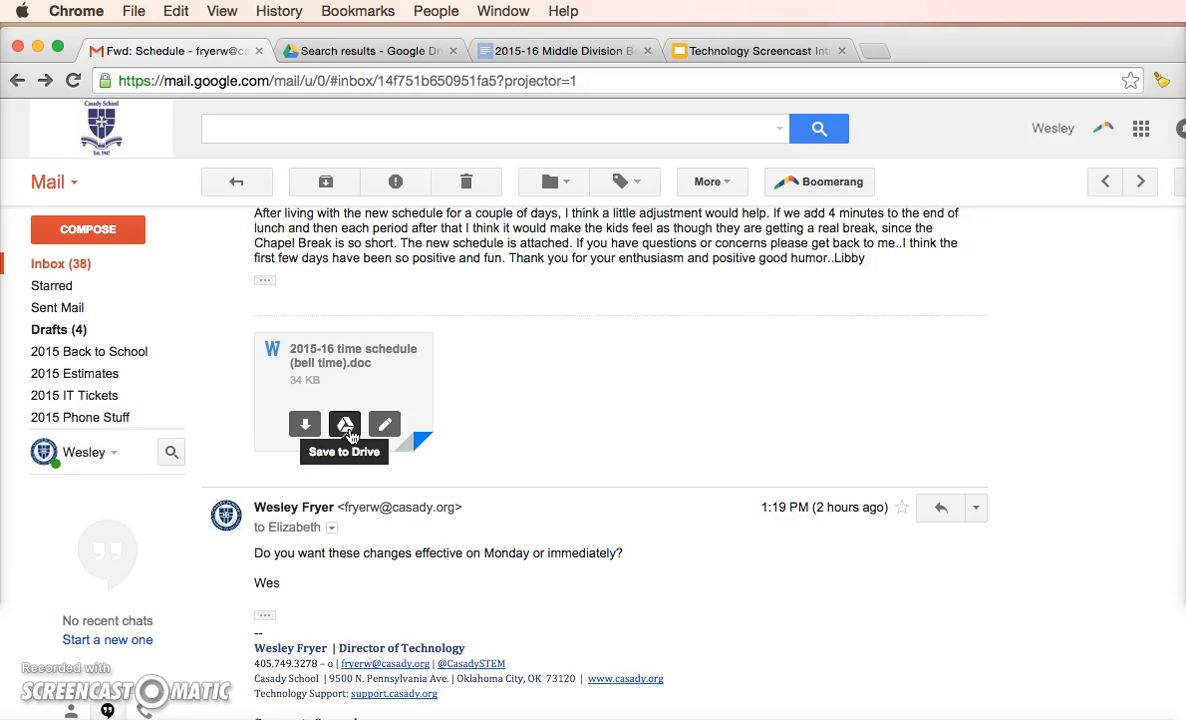
{"action": "mouse_move", "coordinate": [304, 424]}
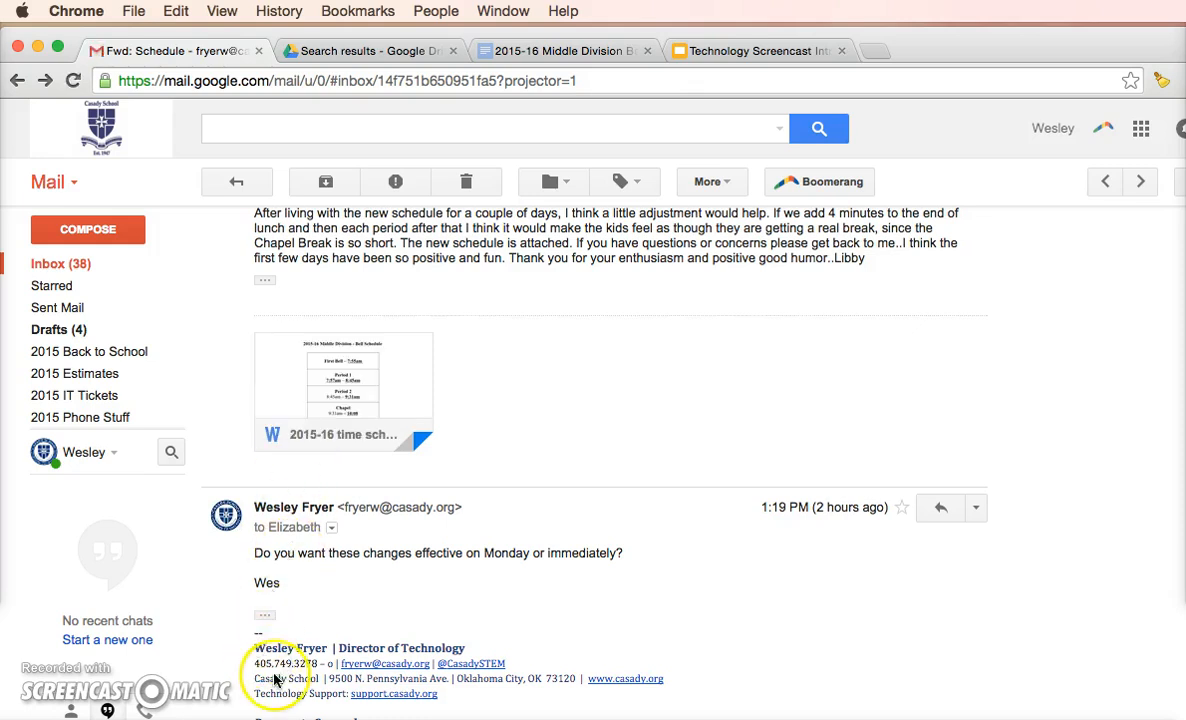
{"action": "mouse_move", "coordinate": [296, 710]}
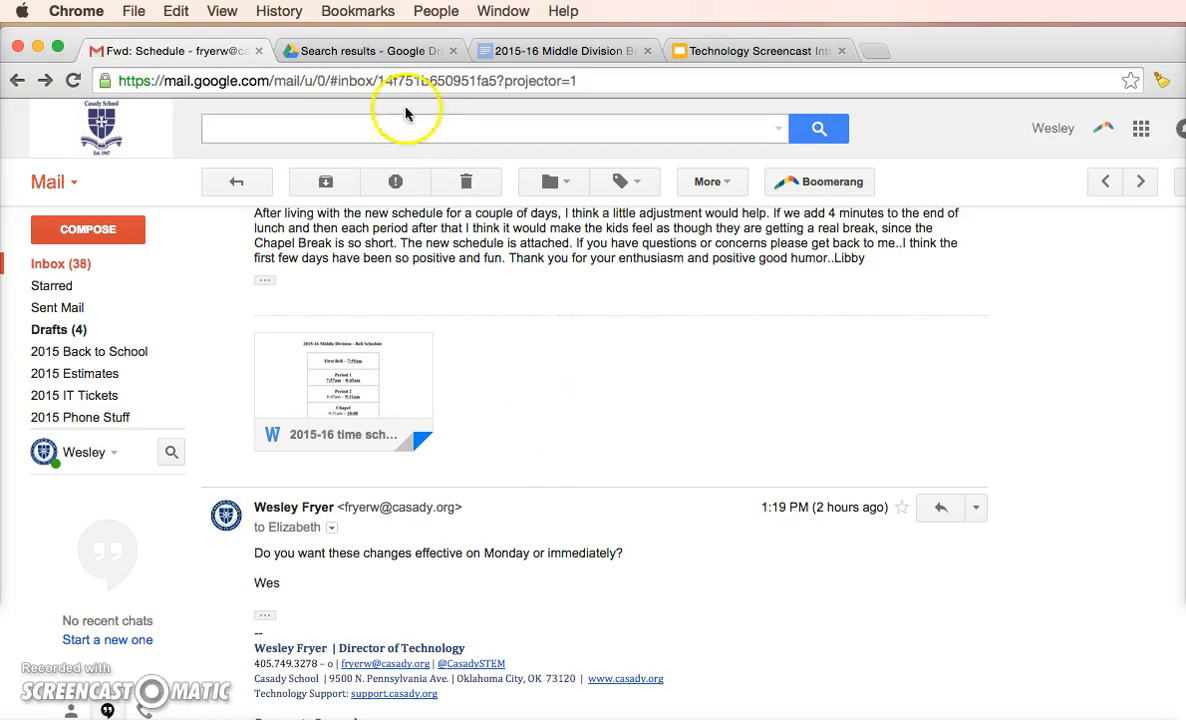
{"action": "left_click", "coordinate": [364, 52]}
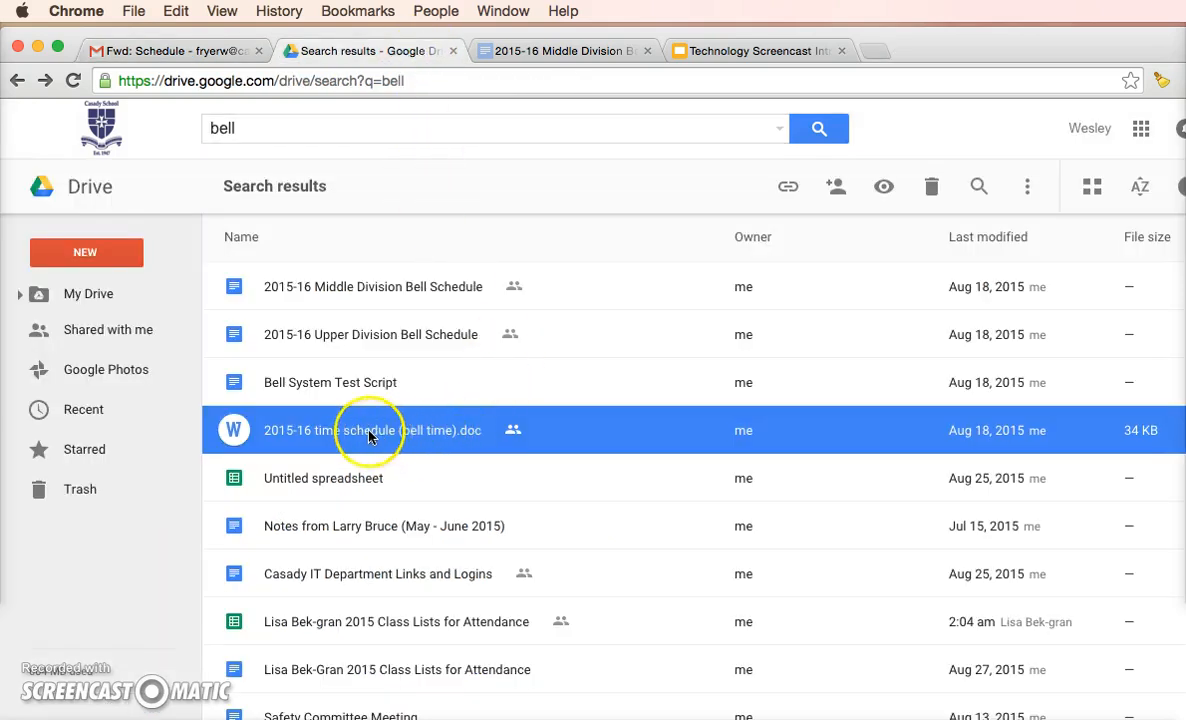
{"action": "mouse_move", "coordinate": [796, 312]}
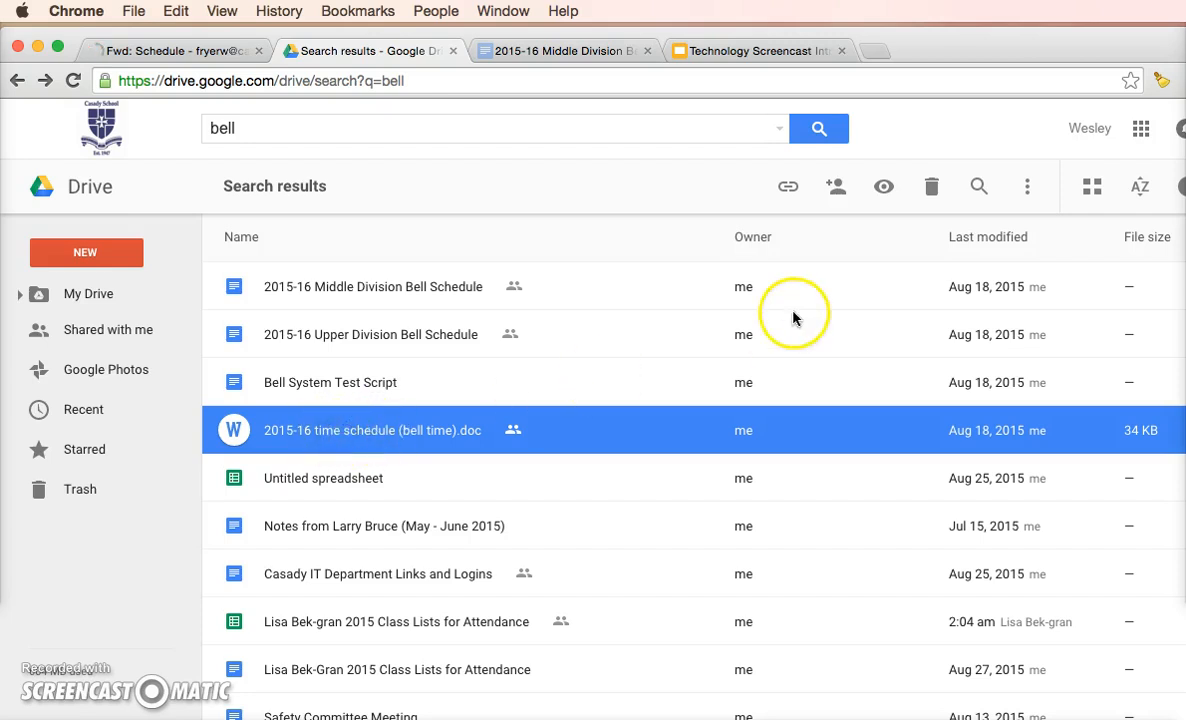
{"action": "mouse_move", "coordinate": [1028, 188]}
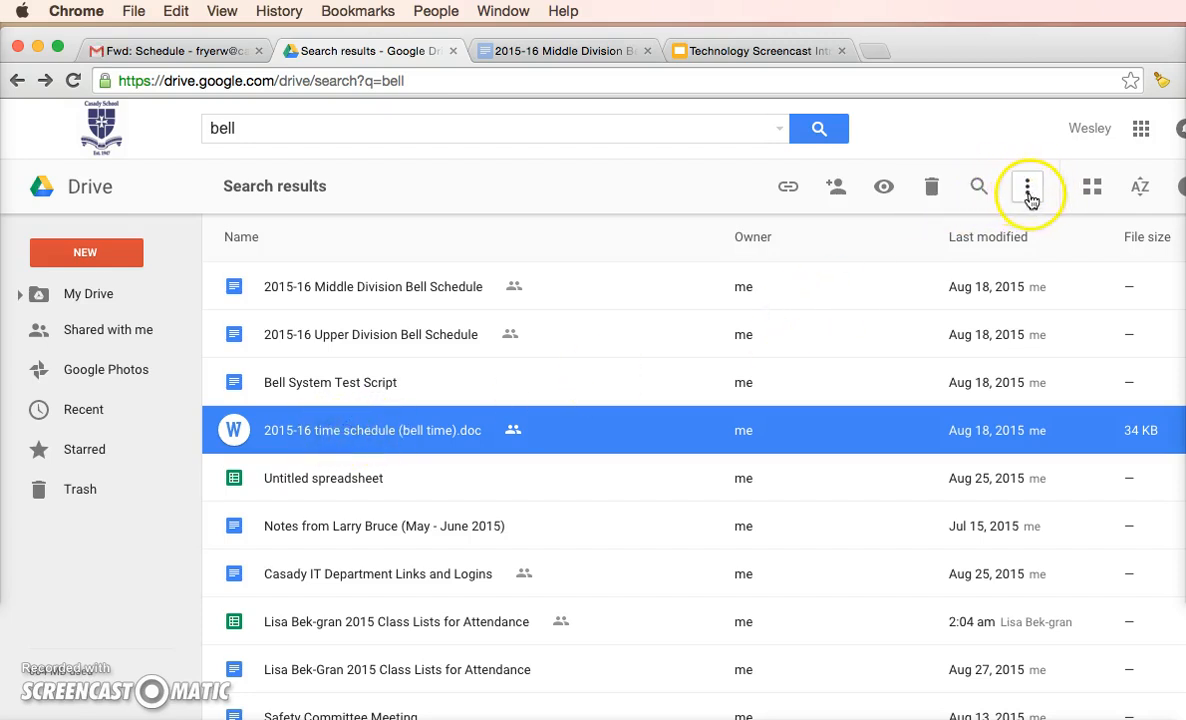
{"action": "mouse_move", "coordinate": [1028, 188]}
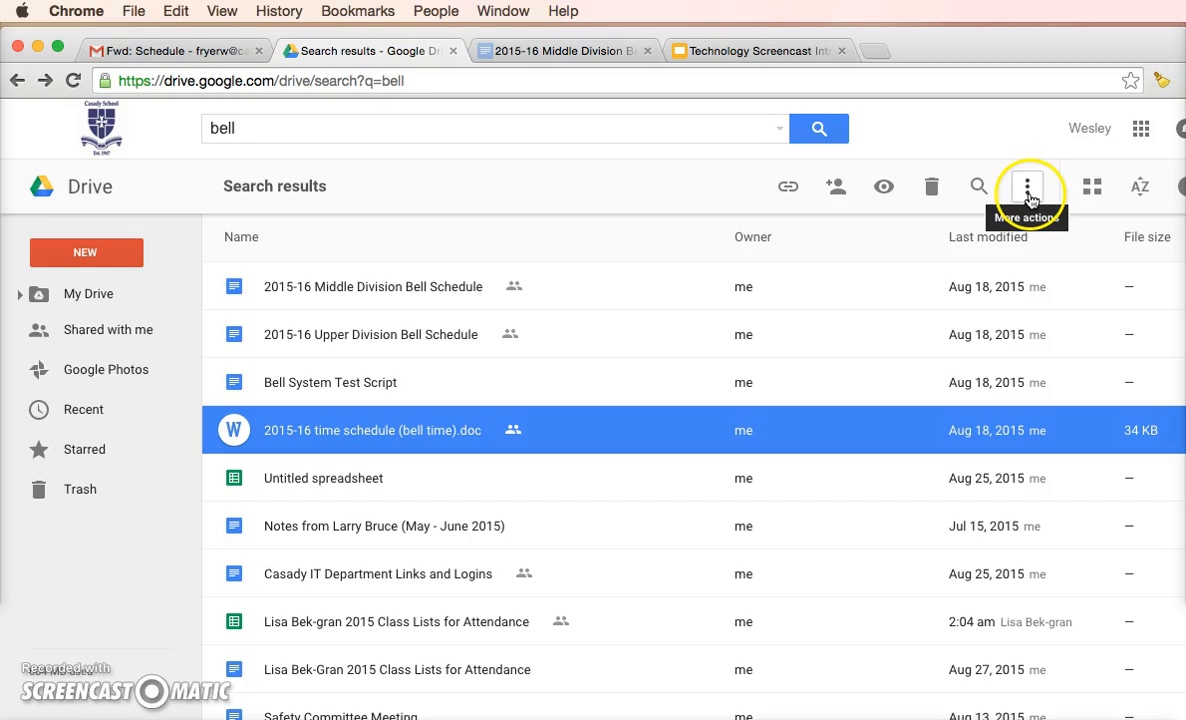
- Open Manage versions for the 2015-16 time schedule (bell time).doc from its More actions menu
{"action": "left_click", "coordinate": [1028, 186]}
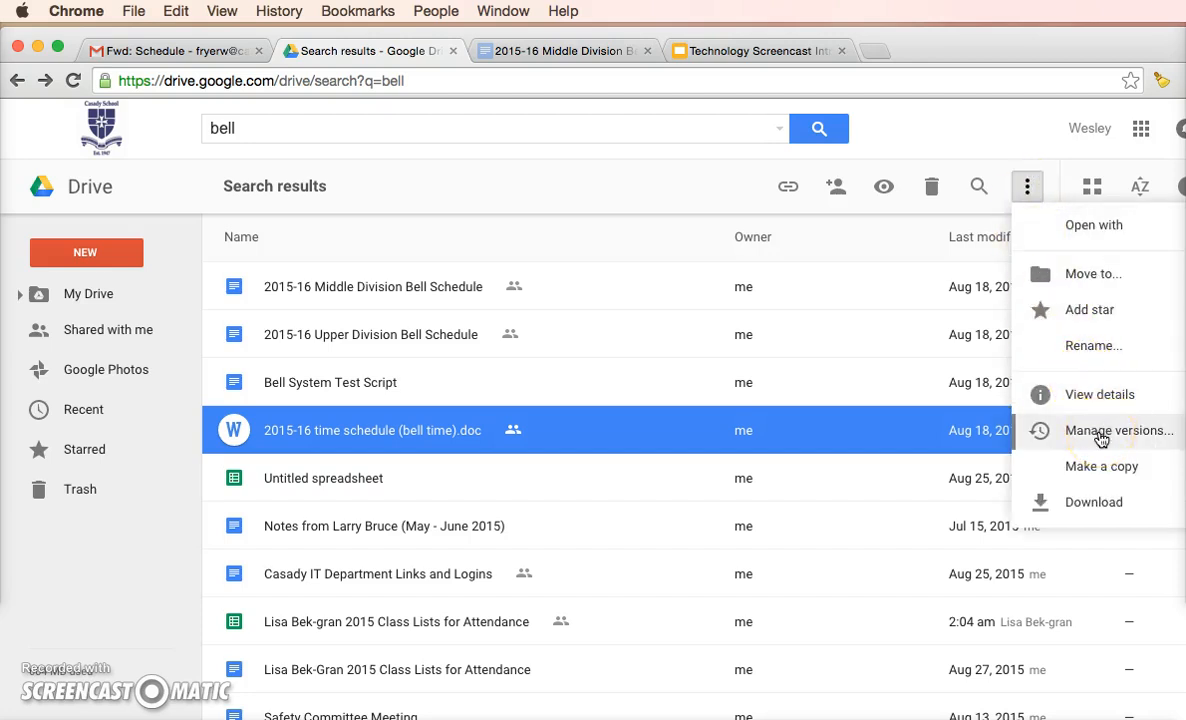
{"action": "mouse_move", "coordinate": [944, 444]}
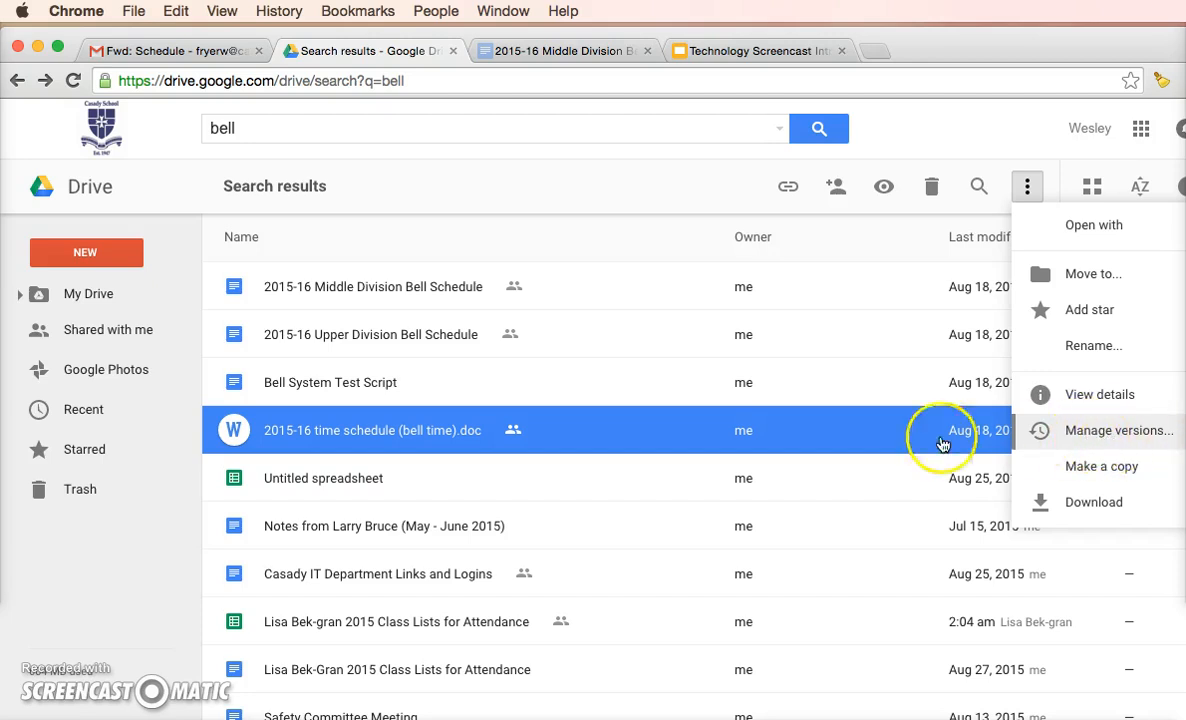
{"action": "mouse_move", "coordinate": [352, 430]}
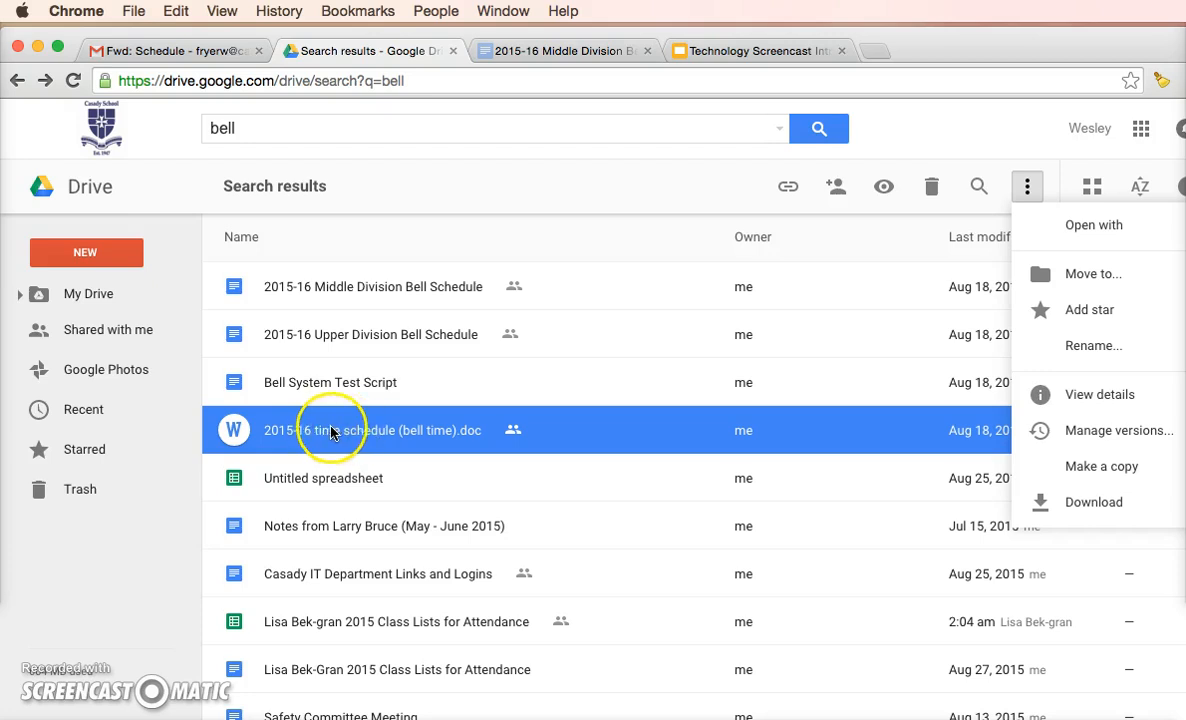
{"action": "mouse_move", "coordinate": [320, 382]}
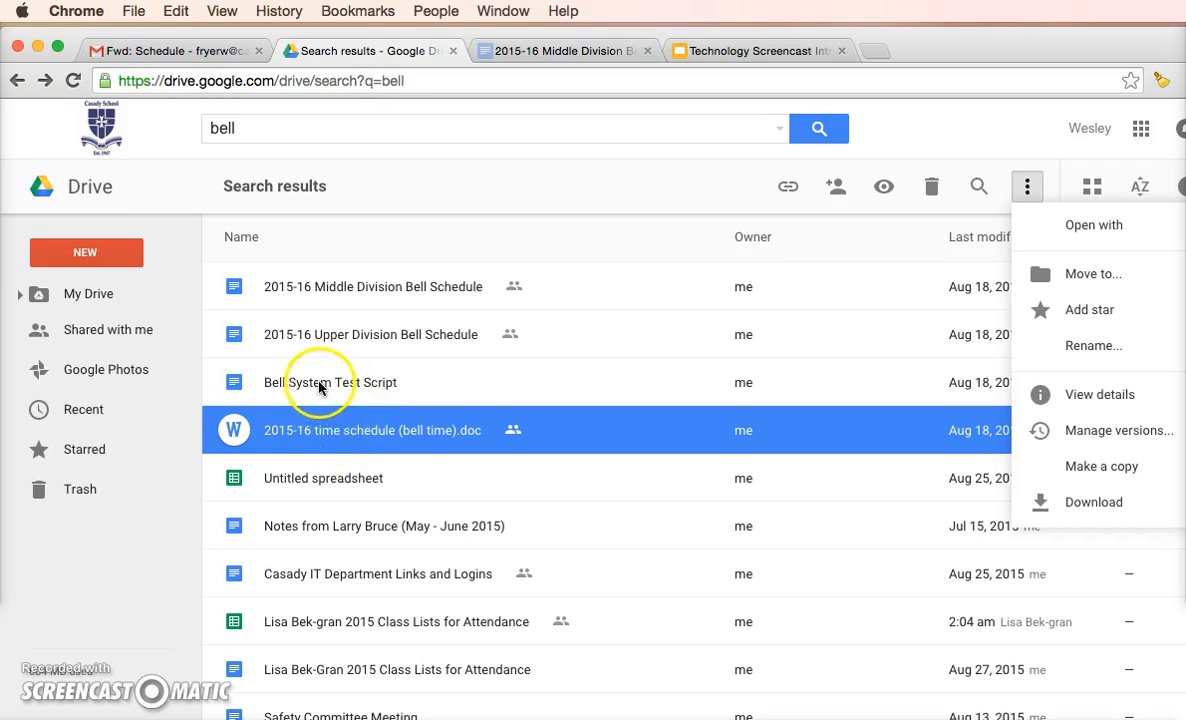
{"action": "mouse_move", "coordinate": [336, 382]}
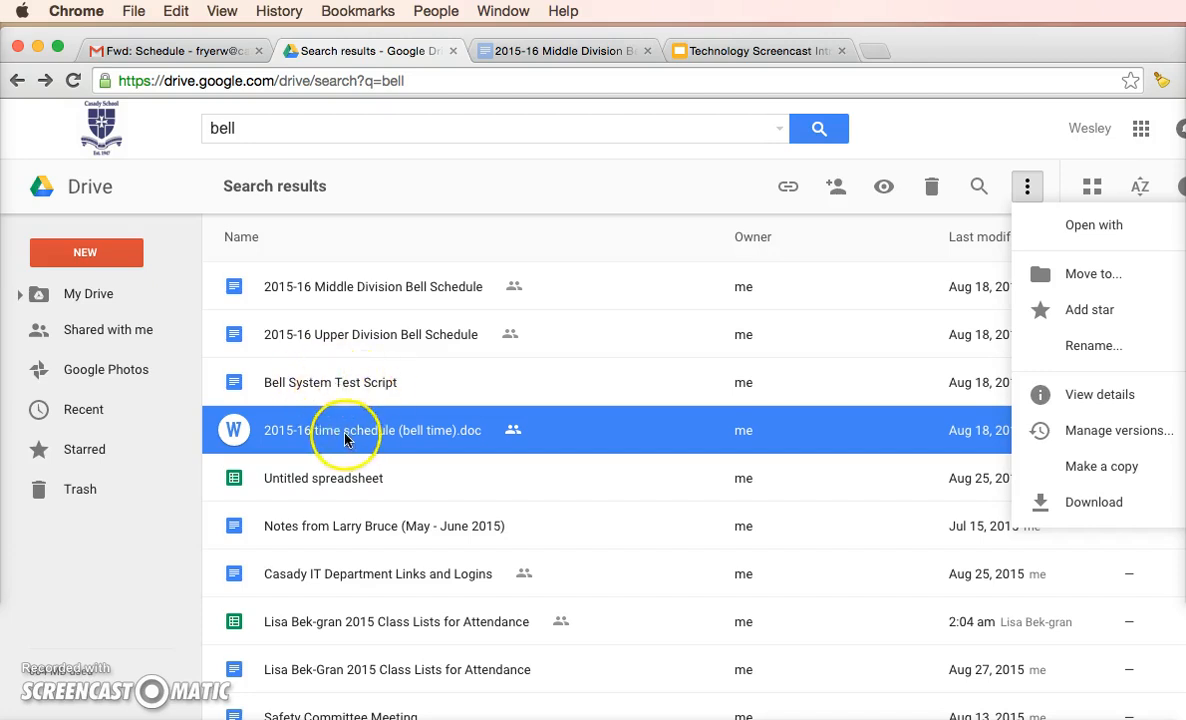
{"action": "left_click", "coordinate": [1120, 430]}
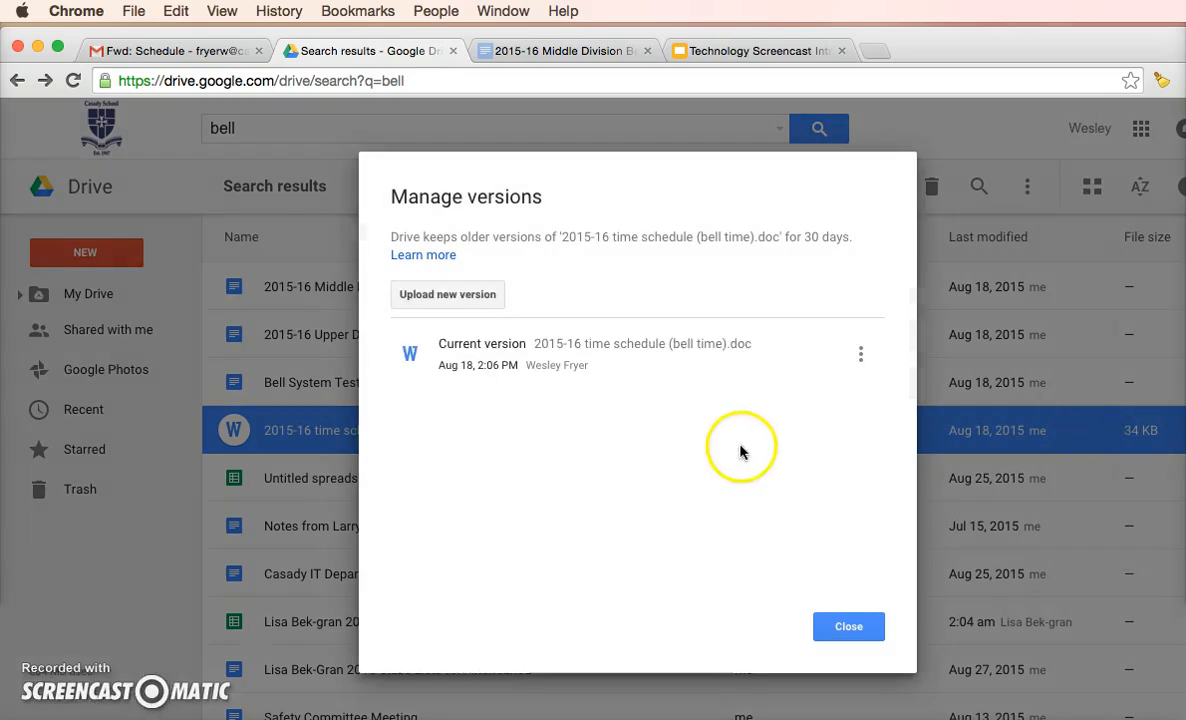
{"action": "mouse_move", "coordinate": [540, 380]}
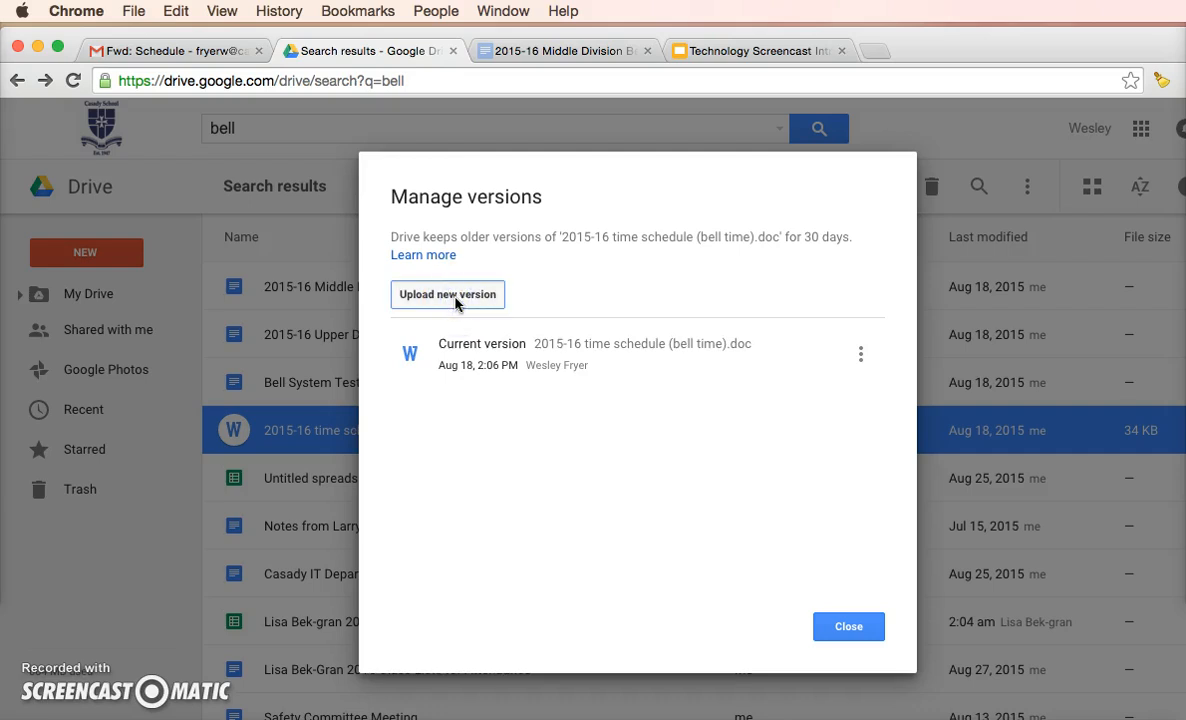
- Start Upload new version so a file chooser appears for the bell times Word file
{"action": "left_click", "coordinate": [448, 294]}
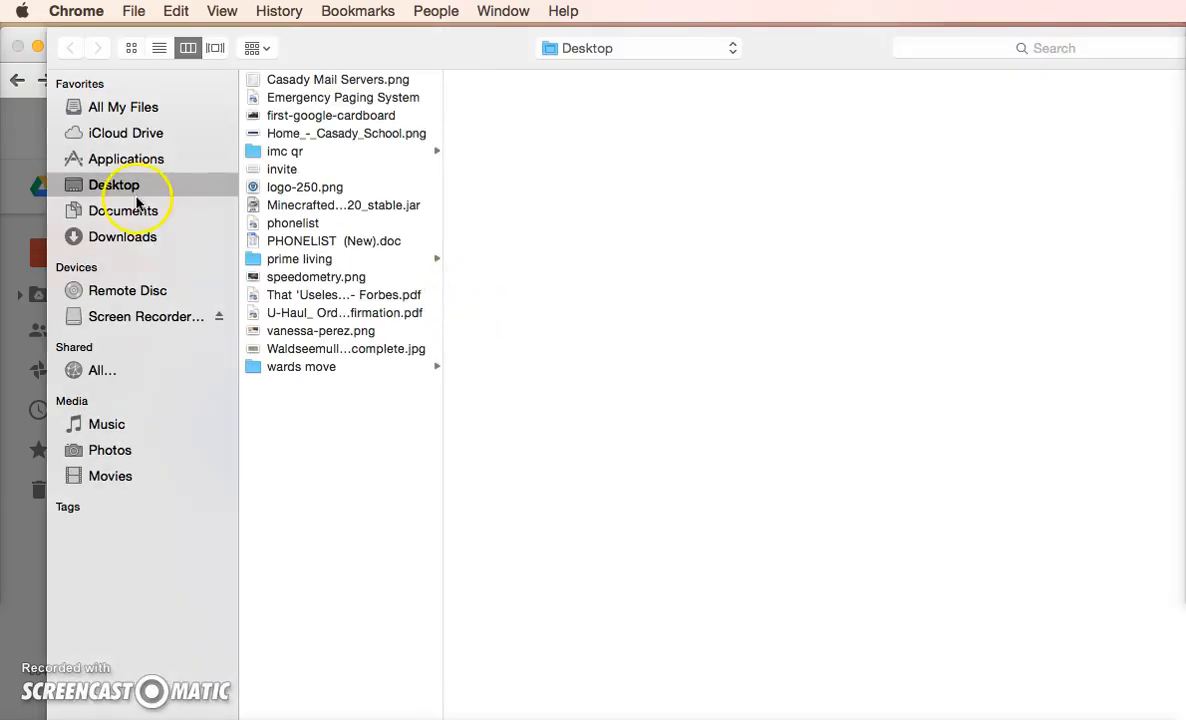
- Select 2015-16 time schedule (bell time).doc in the Downloads folder as the replacement
{"action": "left_click", "coordinate": [122, 236]}
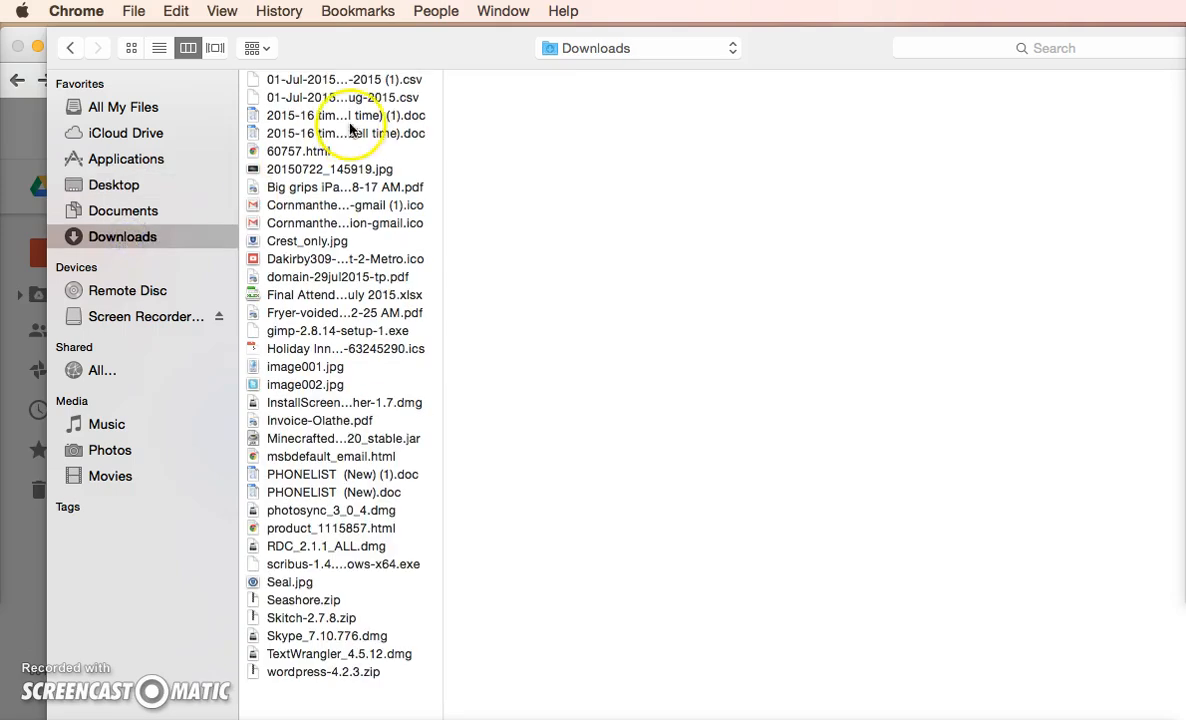
{"action": "left_click", "coordinate": [158, 48]}
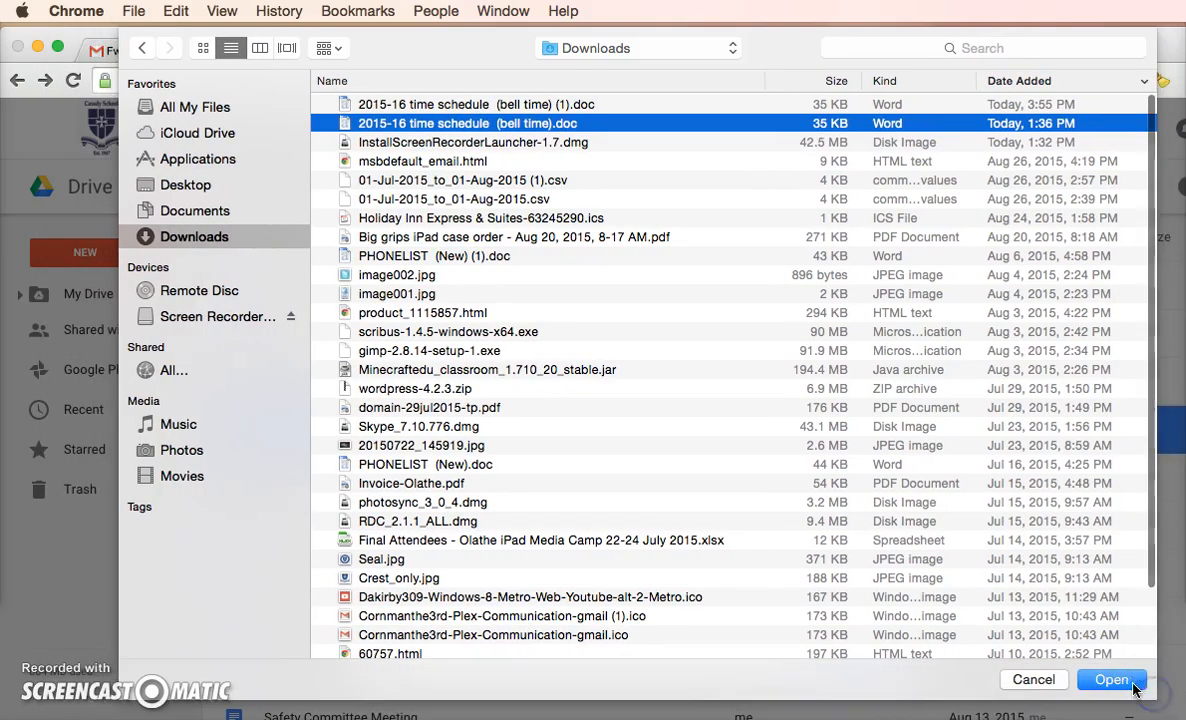
- Upload the chosen file as the Current version, keeping the Aug 18 copy as Version 1
{"action": "left_click", "coordinate": [1112, 680]}
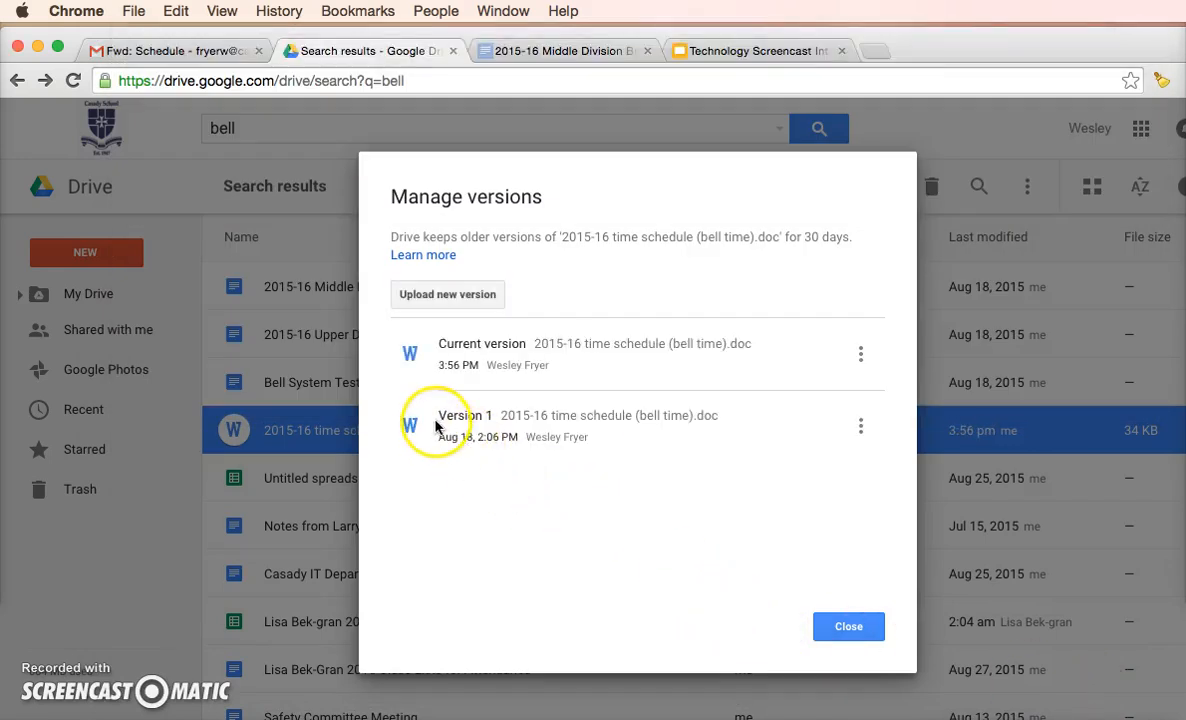
{"action": "mouse_move", "coordinate": [572, 368]}
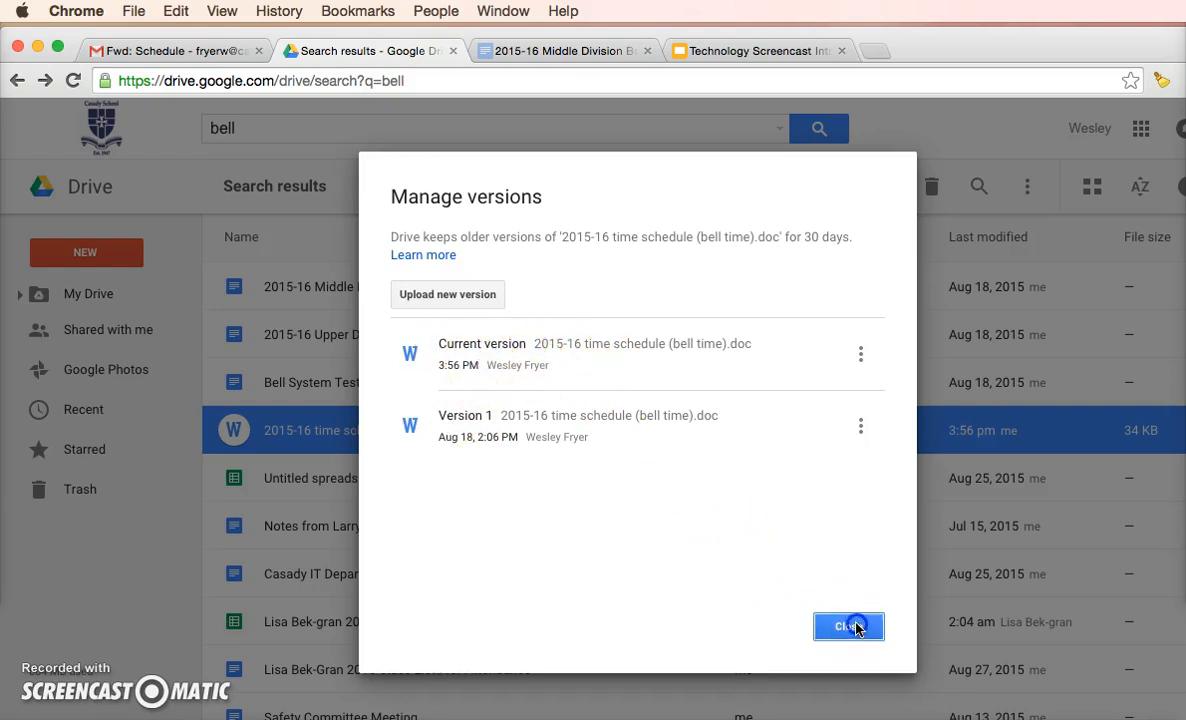
- Close Manage versions, preview the updated bell times .doc, then show the screencast intro slides
{"action": "left_click", "coordinate": [848, 626]}
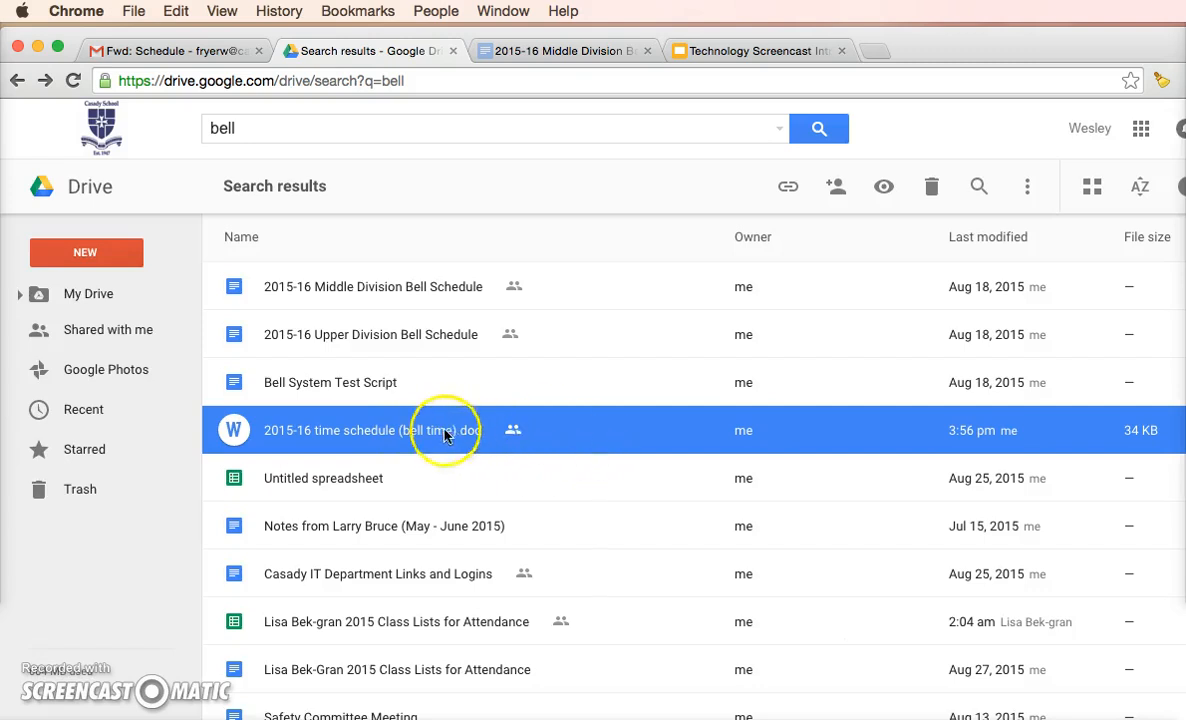
{"action": "mouse_move", "coordinate": [410, 430]}
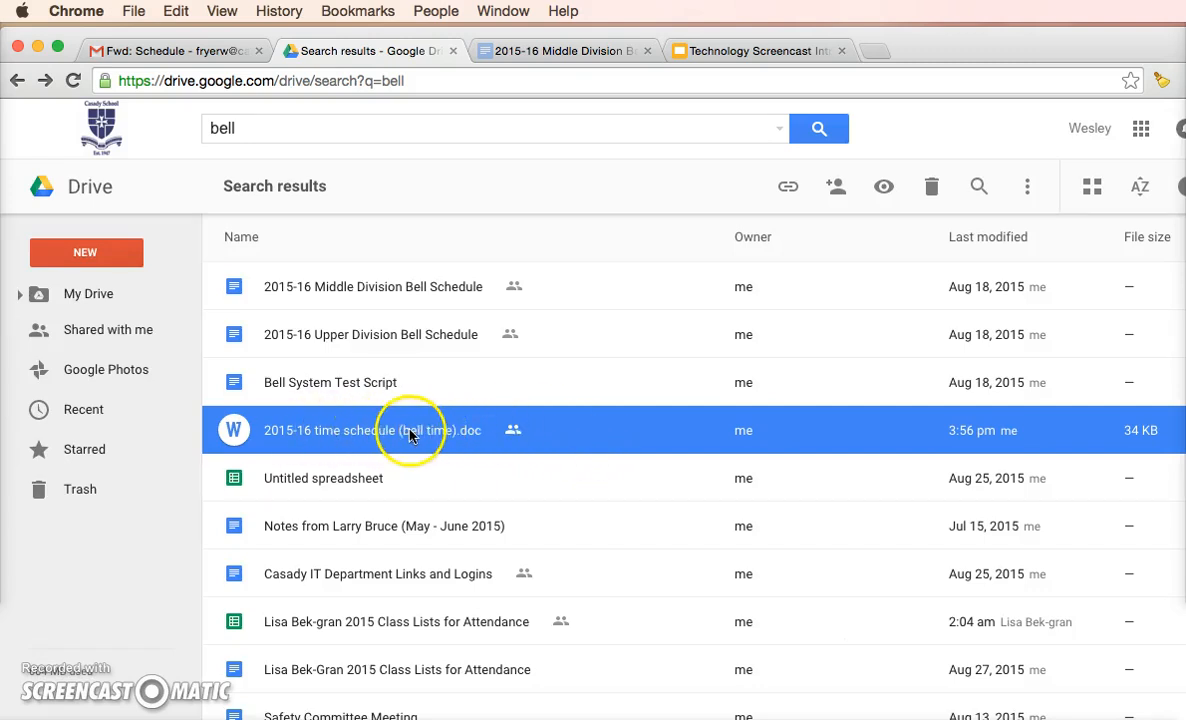
{"action": "double_click", "coordinate": [372, 430]}
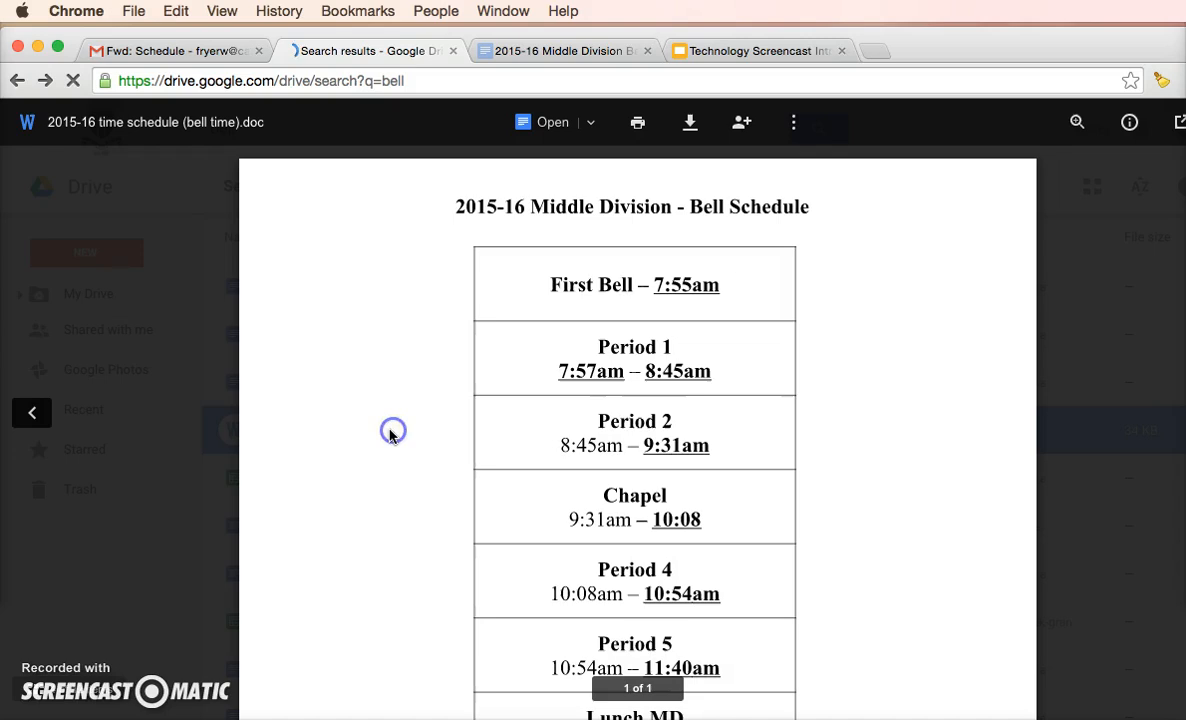
{"action": "mouse_move", "coordinate": [736, 332]}
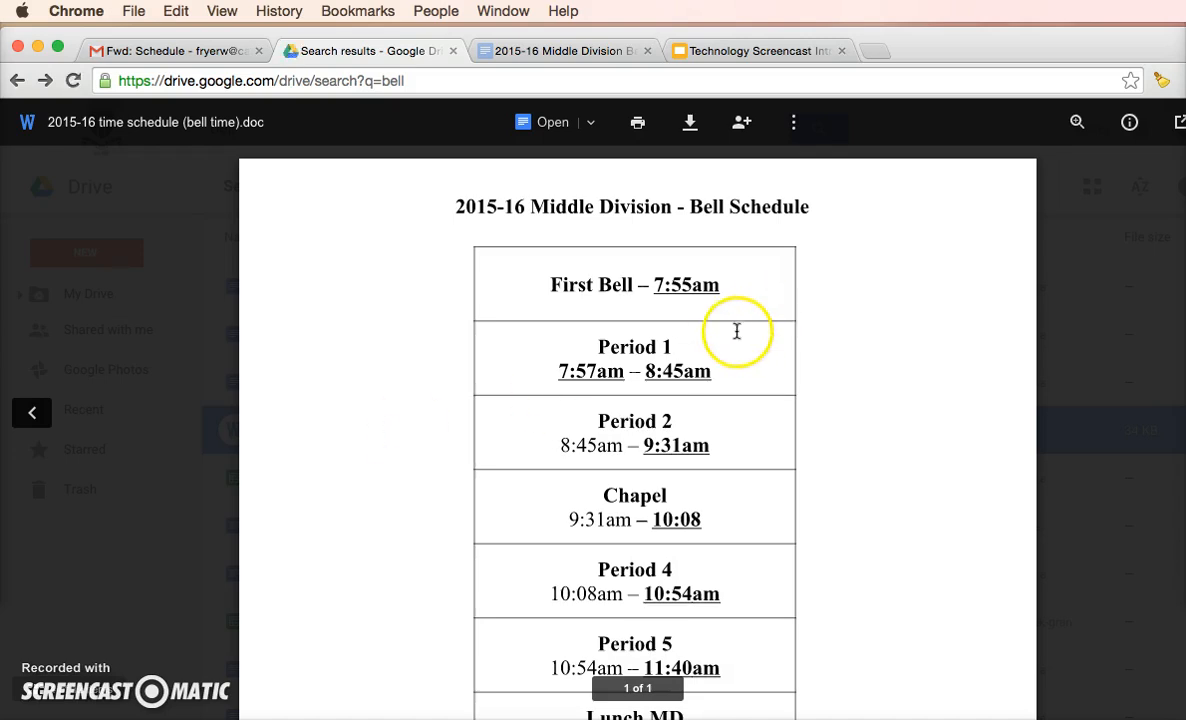
{"action": "mouse_move", "coordinate": [1056, 204]}
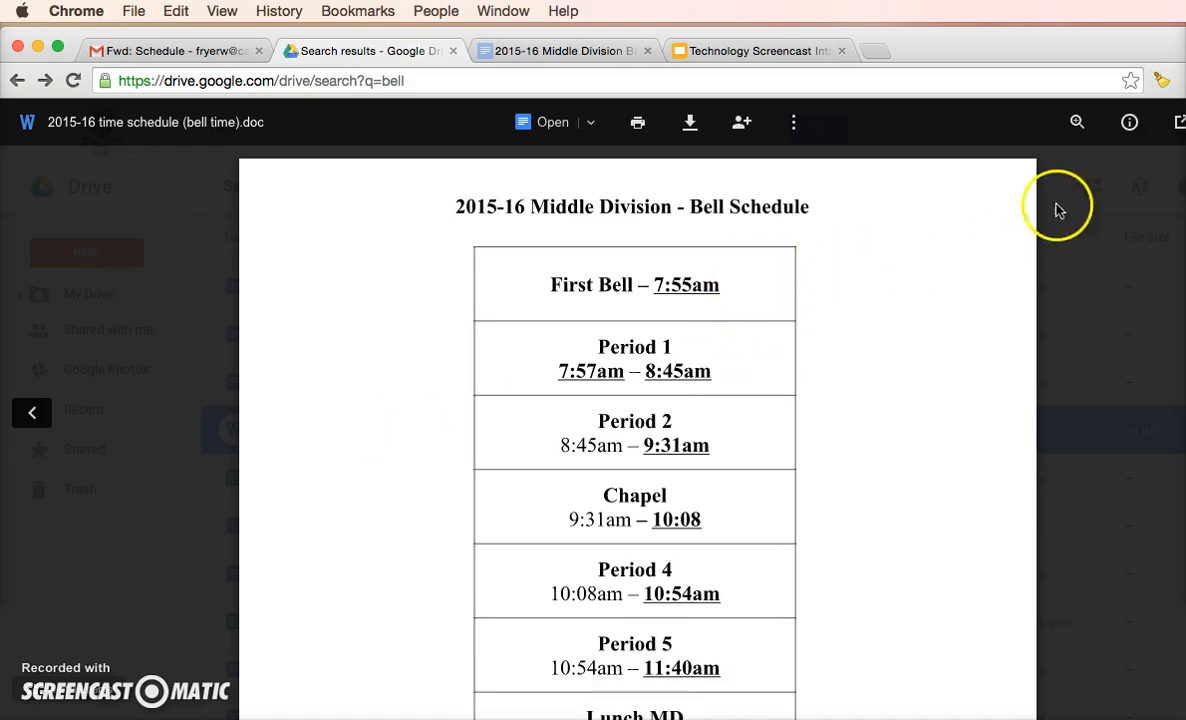
{"action": "left_click", "coordinate": [756, 52]}
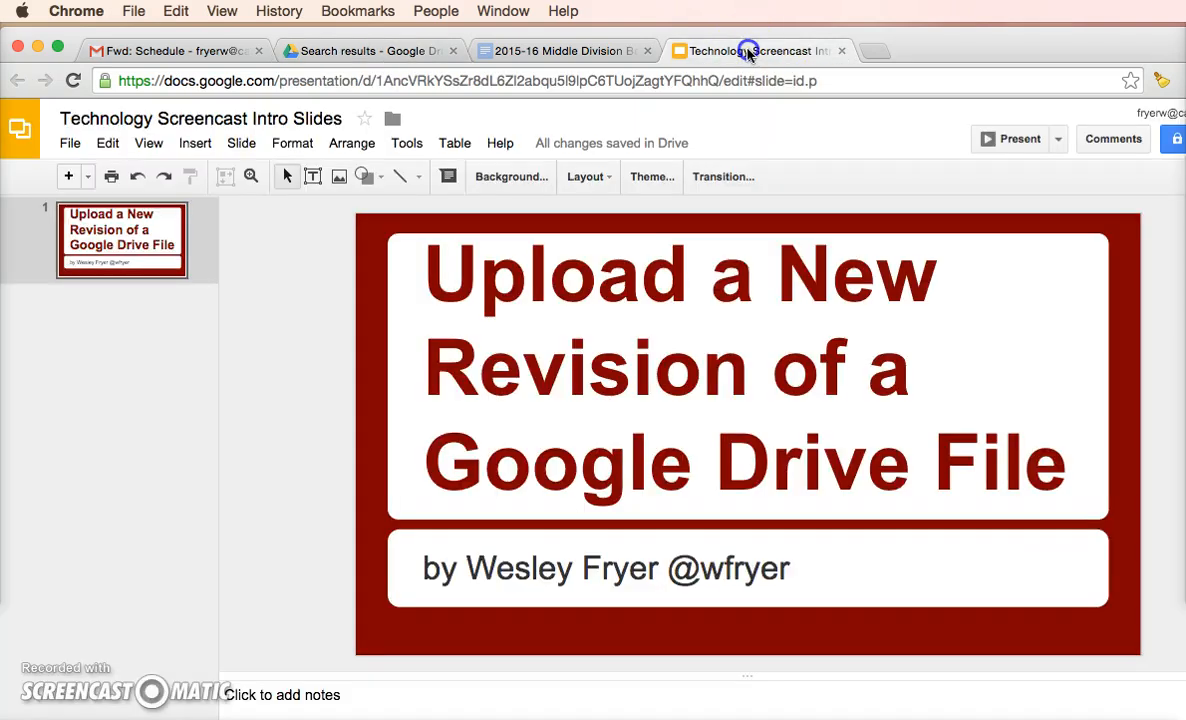